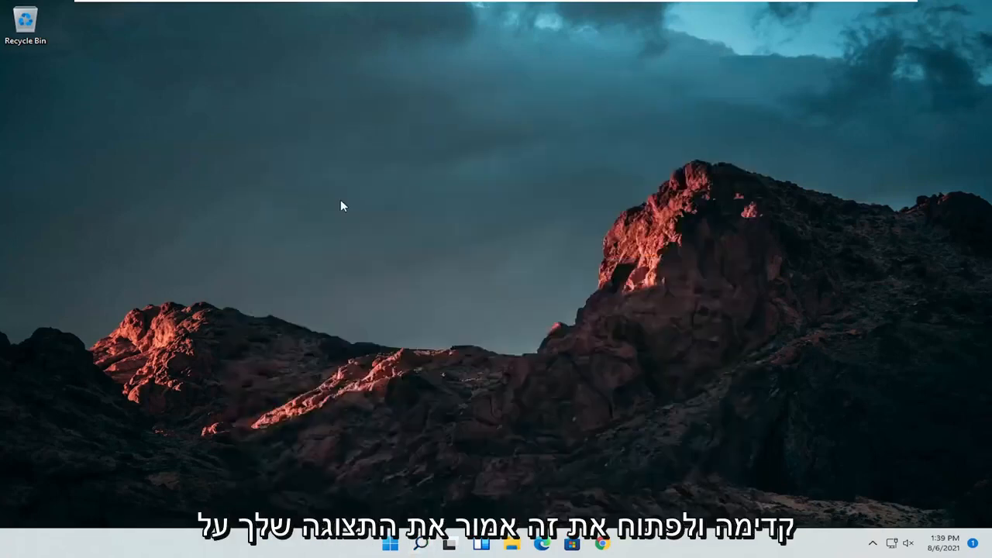
Switch Control Panel's View by setting to Large icons
click(708, 157)
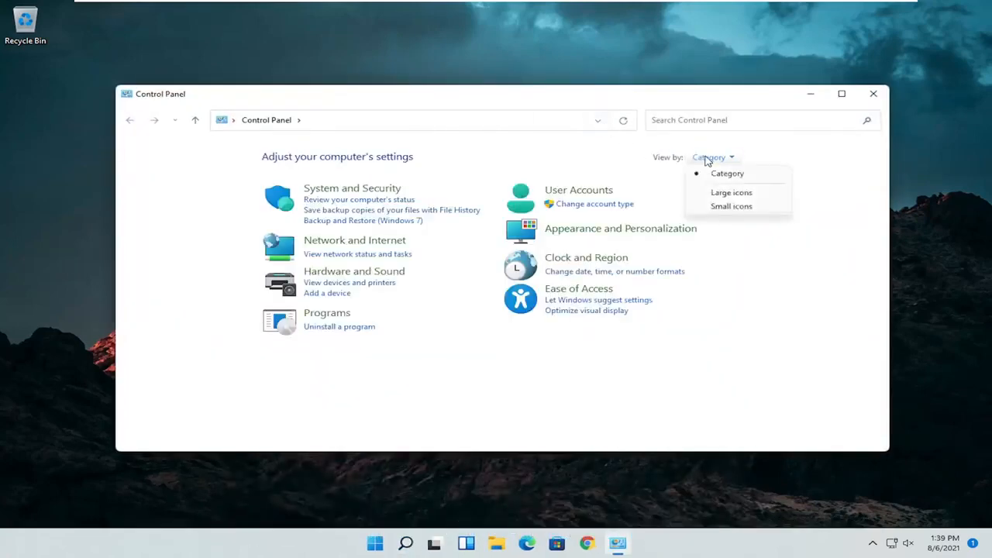
click(732, 192)
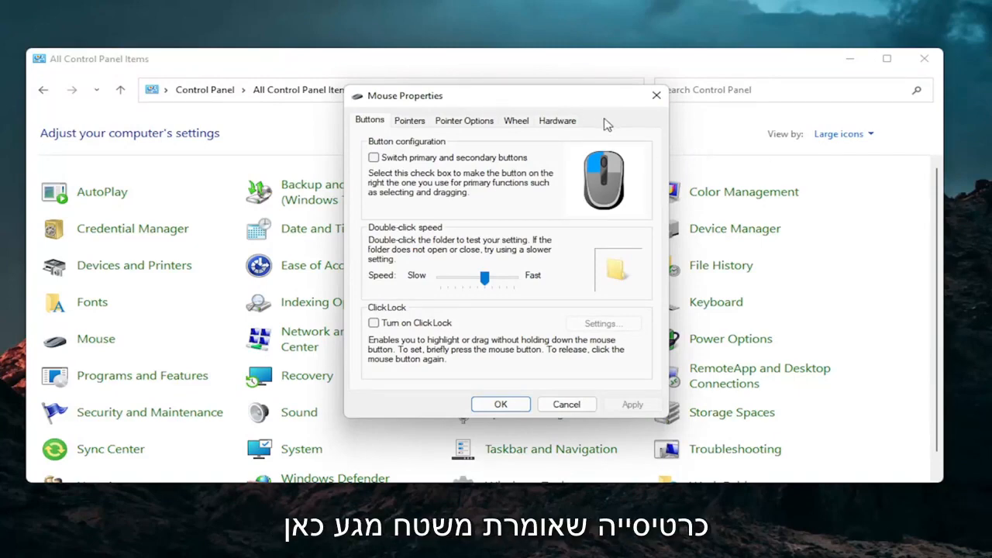
mouse_move(623, 127)
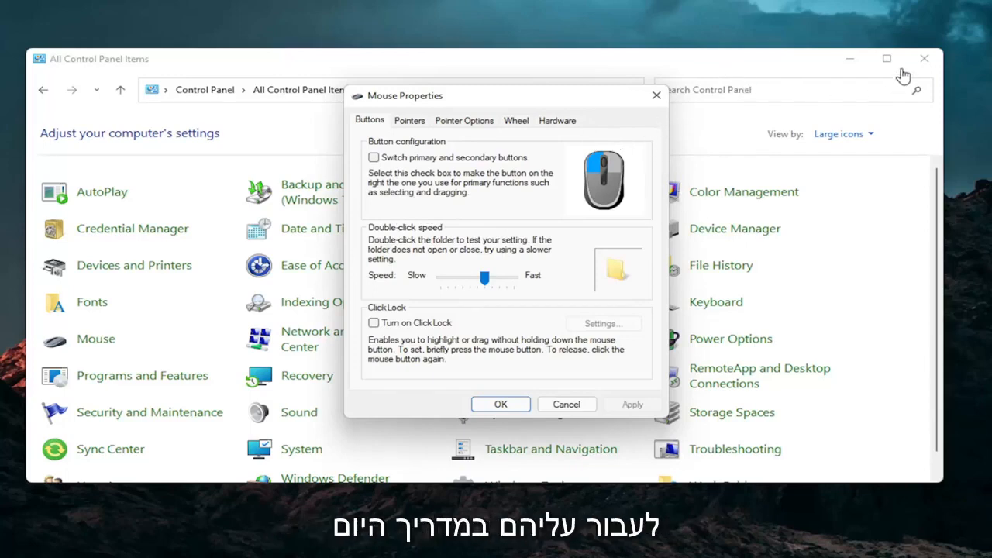
Search the Start menu for 'device Manager' to launch it
click(421, 544)
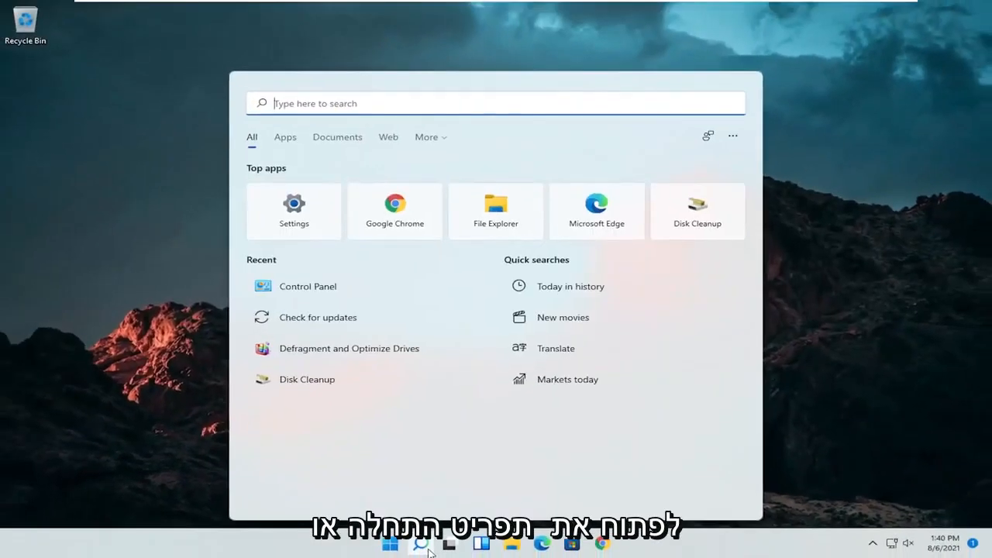
text(device Manager)
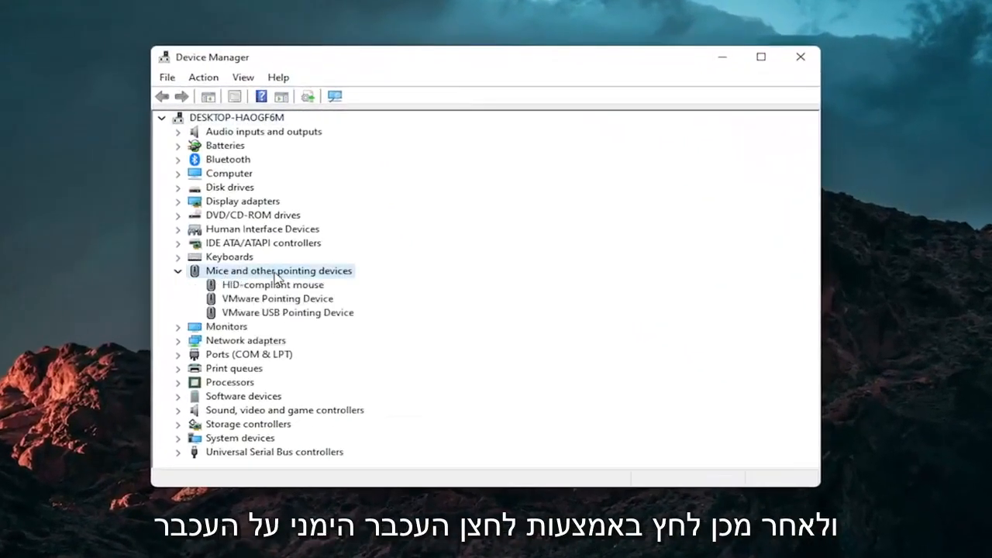
Start updating the HID-compliant mouse driver using software already on this computer
right_click(264, 286)
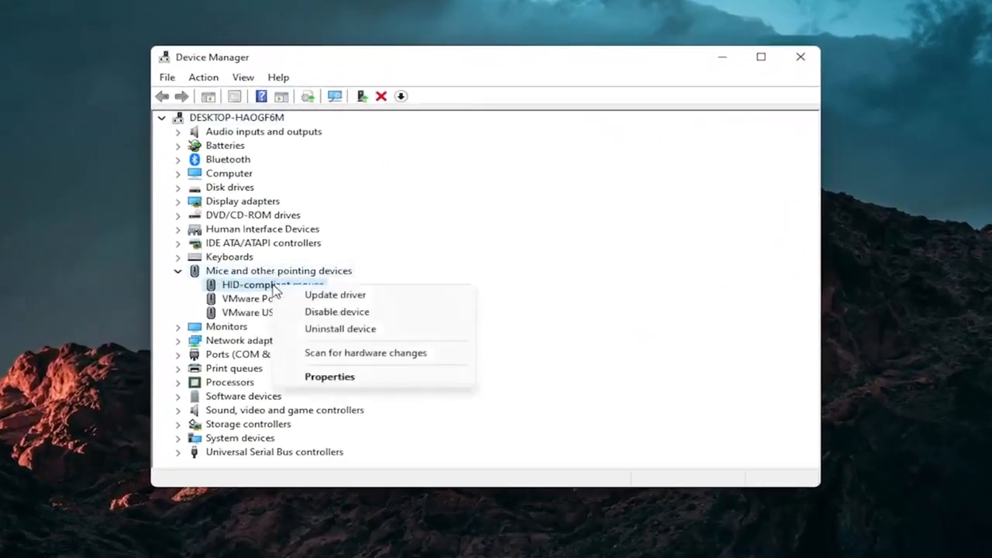
click(335, 294)
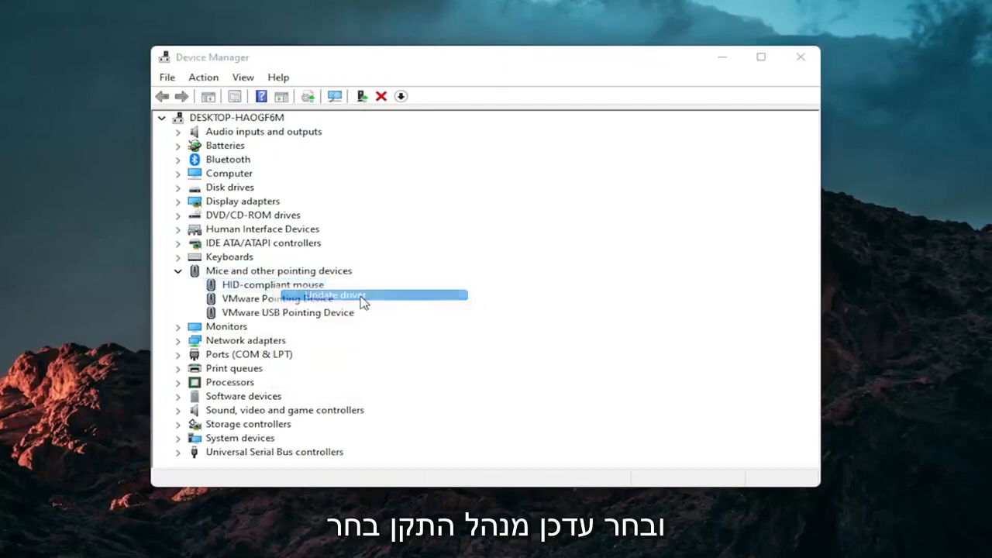
click(333, 295)
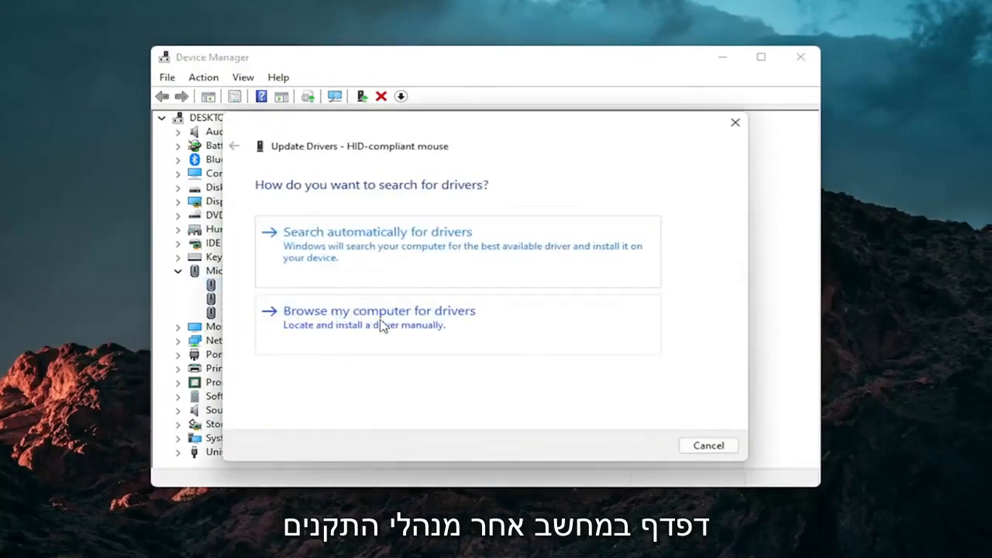
click(379, 310)
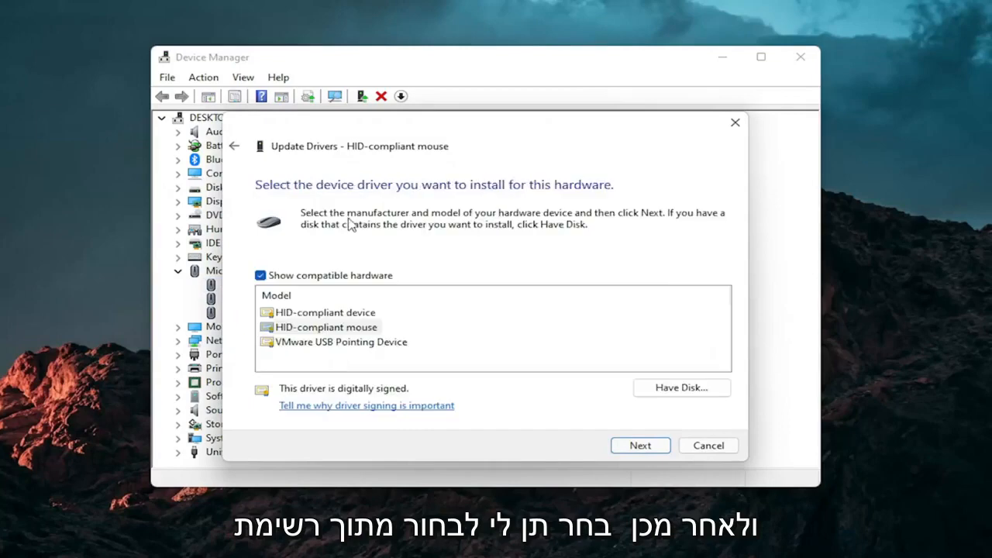
Pick HID-compliant mouse from the available drivers list and install it
click(235, 146)
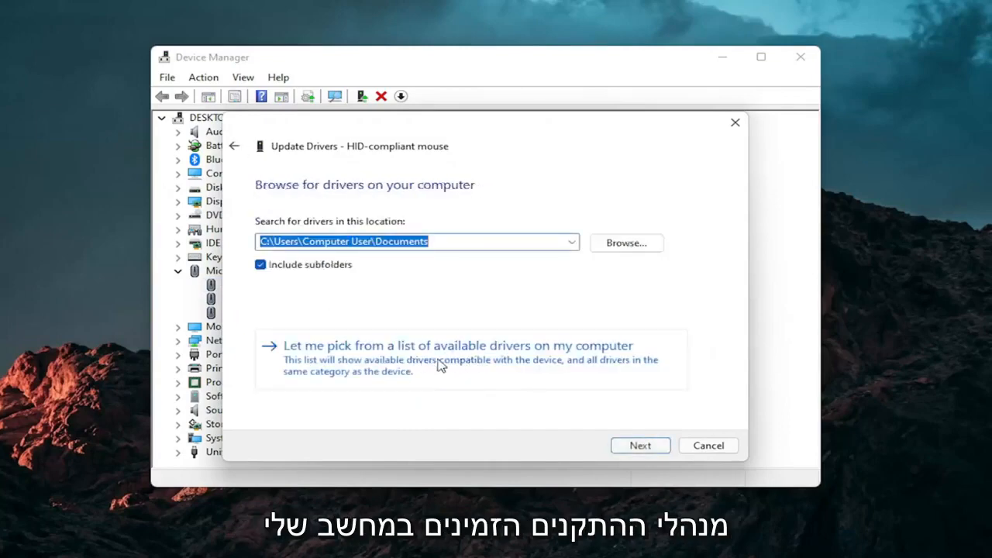
click(457, 345)
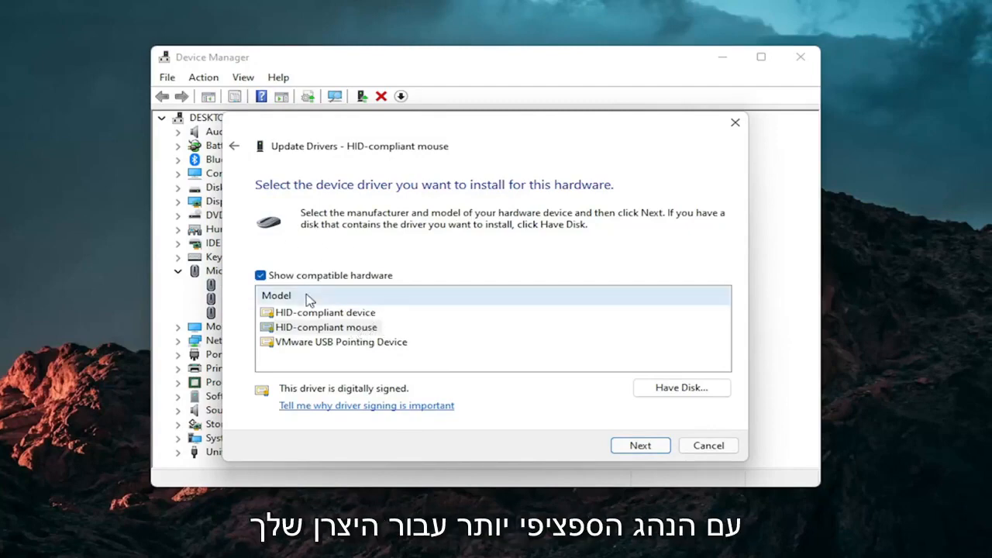
click(638, 444)
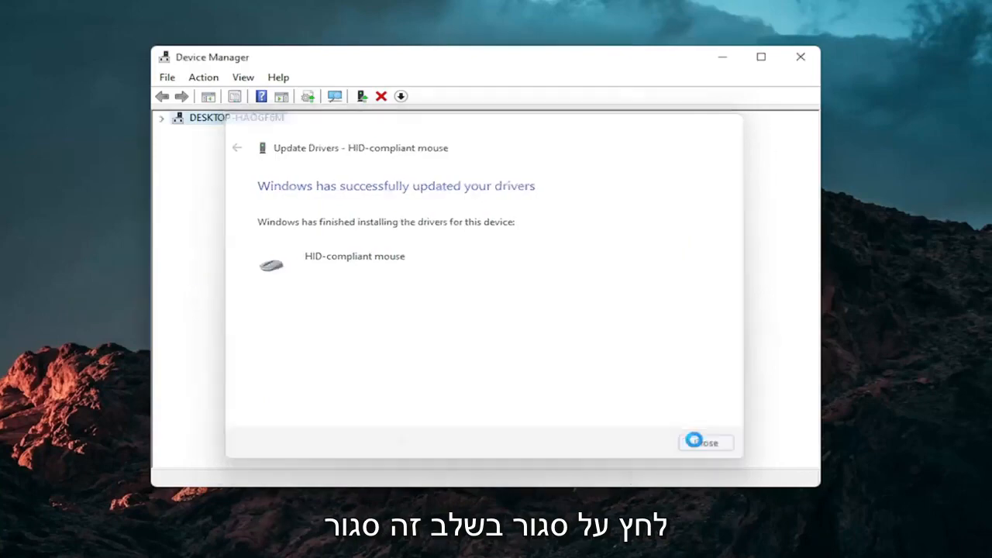
Close Device Manager and reach Settings' Other troubleshooters via a 'troubleshoot settings' search
click(704, 442)
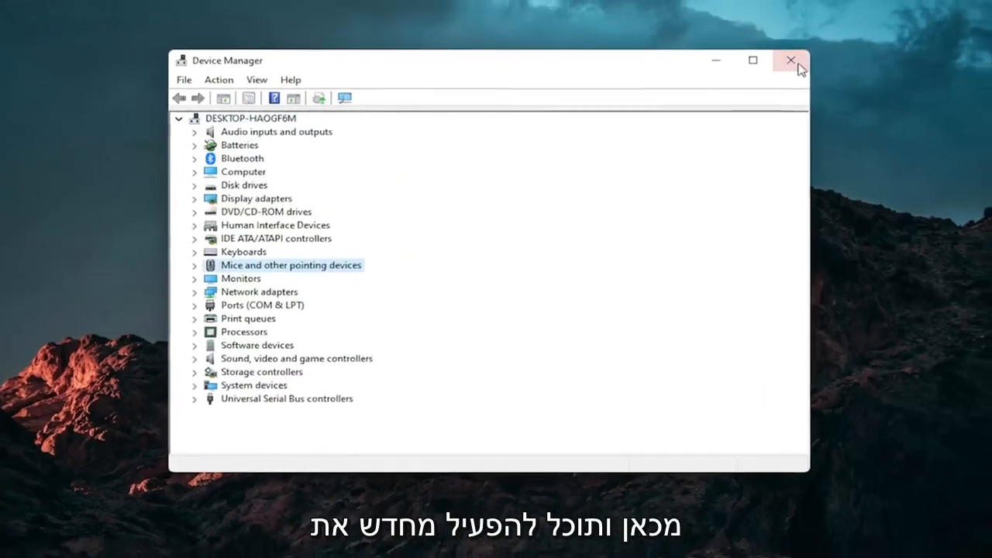
click(790, 60)
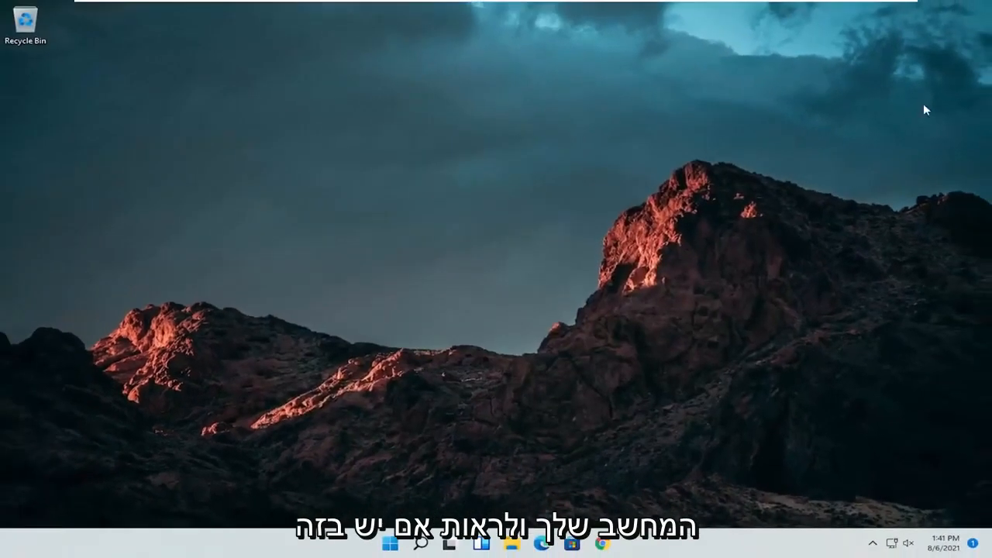
mouse_move(356, 364)
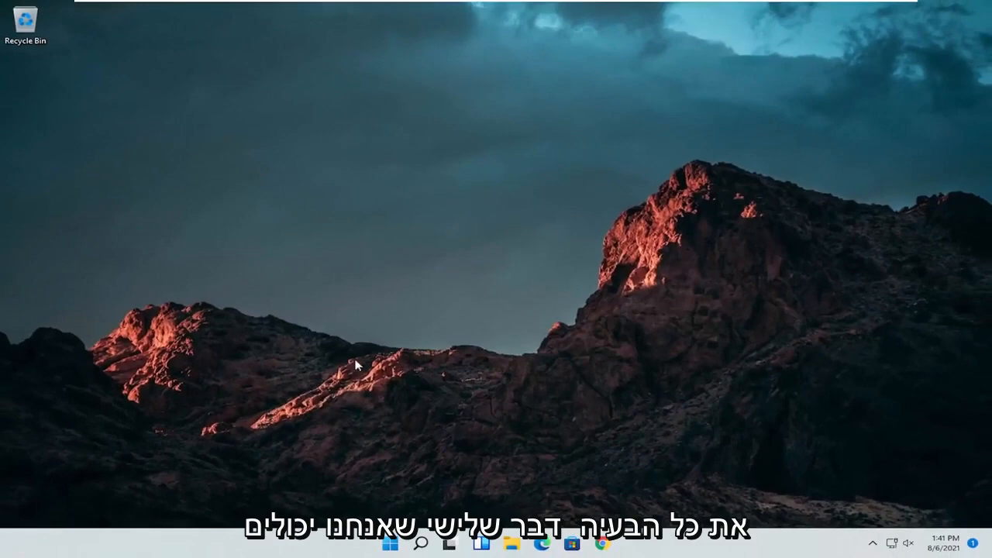
click(422, 542)
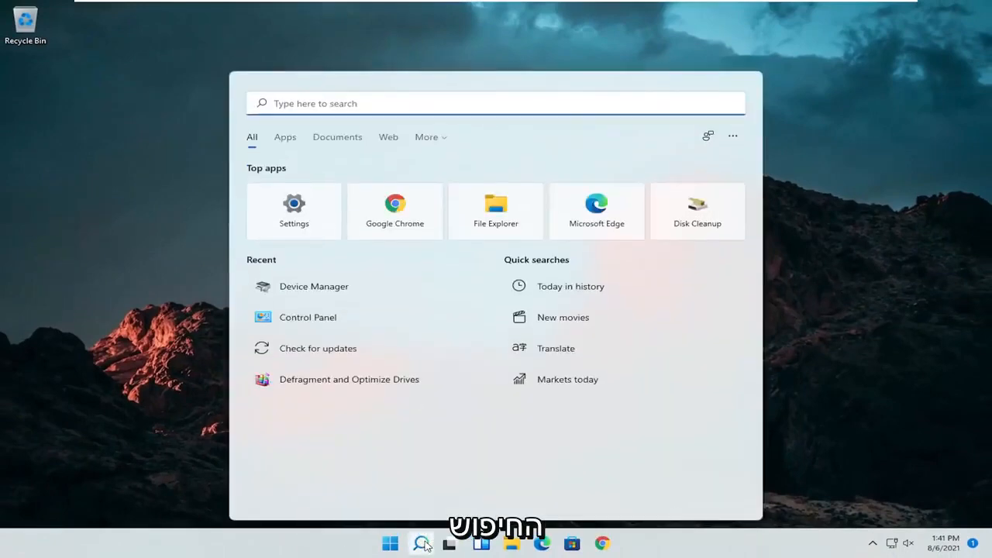
text(troubleshoot settings)
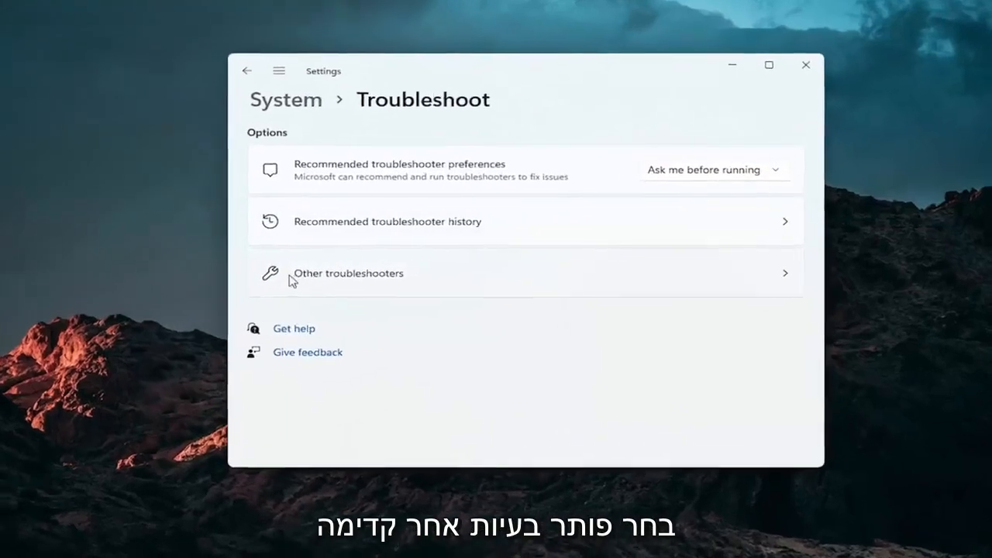
click(347, 273)
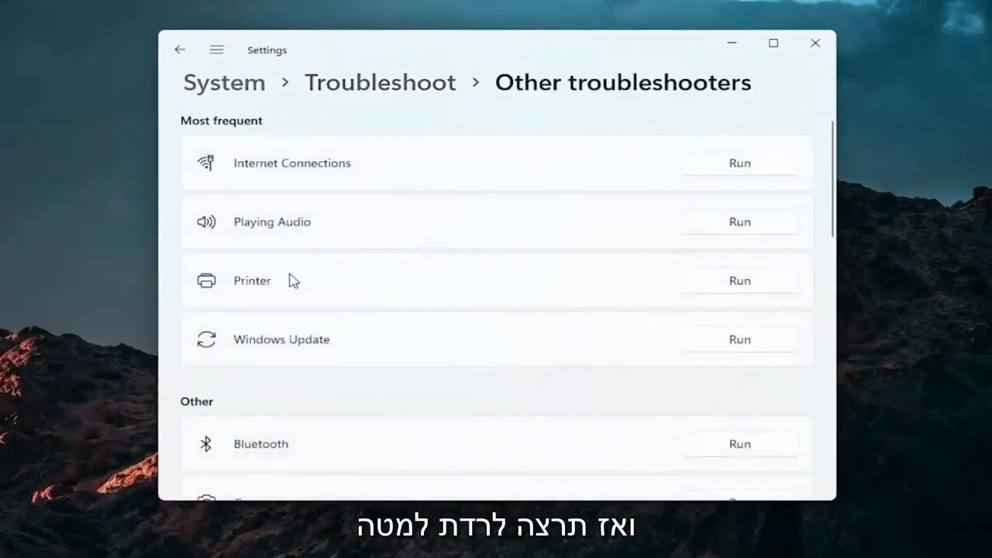
Run the Keyboard troubleshooter and dismiss its finished report
scroll(down, 3)
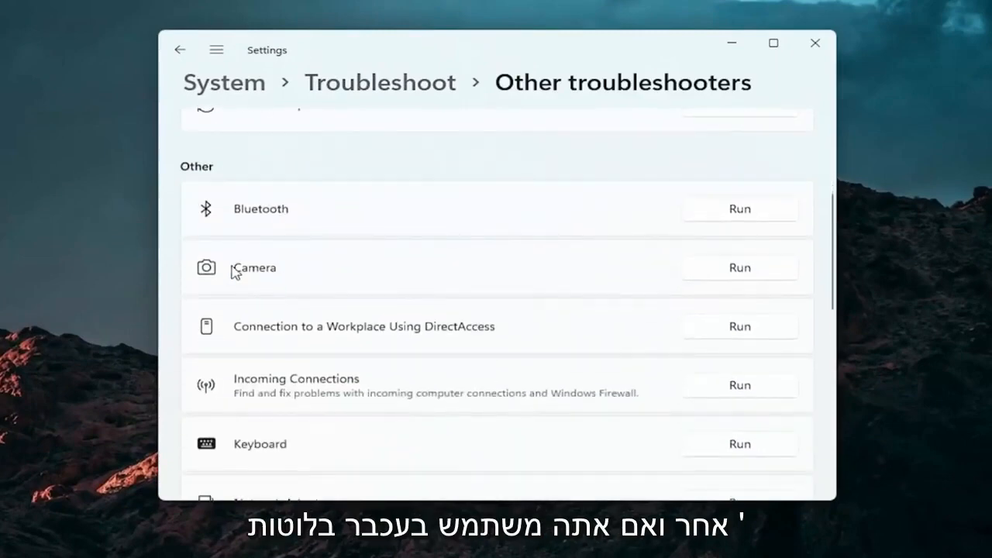
mouse_move(223, 231)
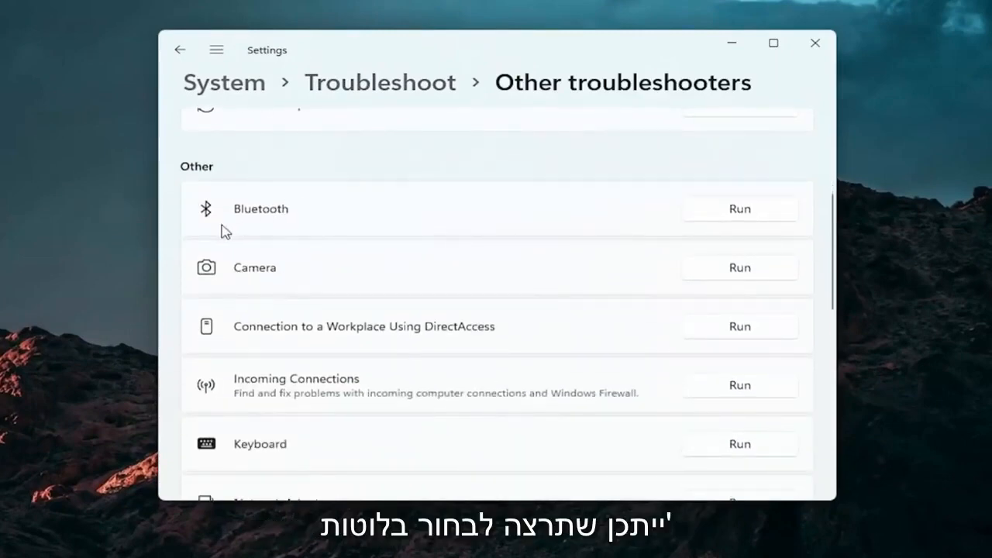
mouse_move(308, 310)
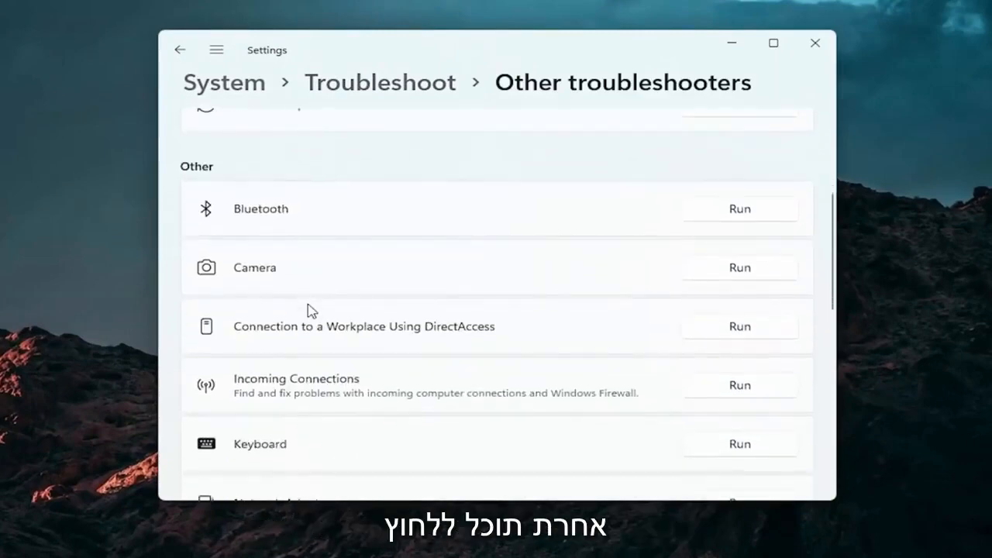
scroll(down, 3)
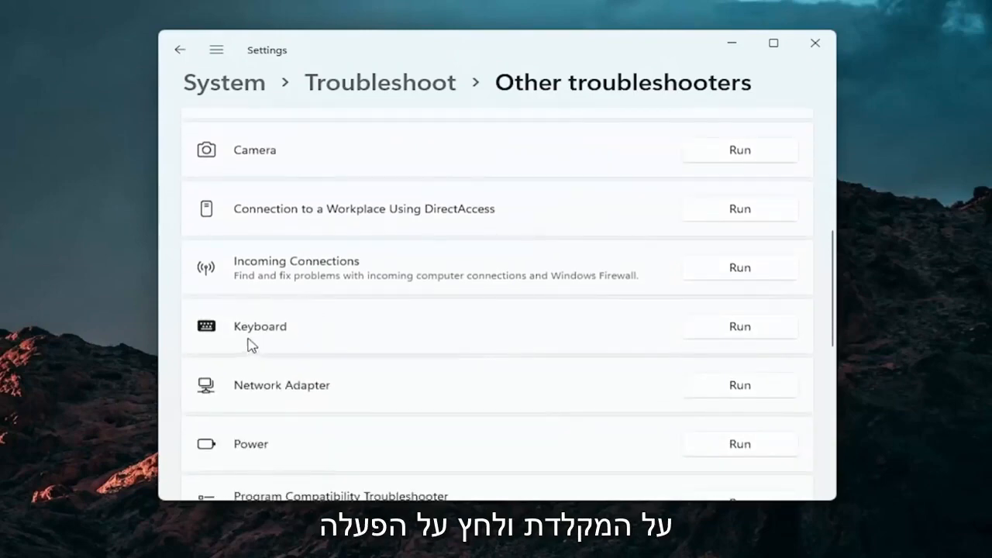
click(738, 326)
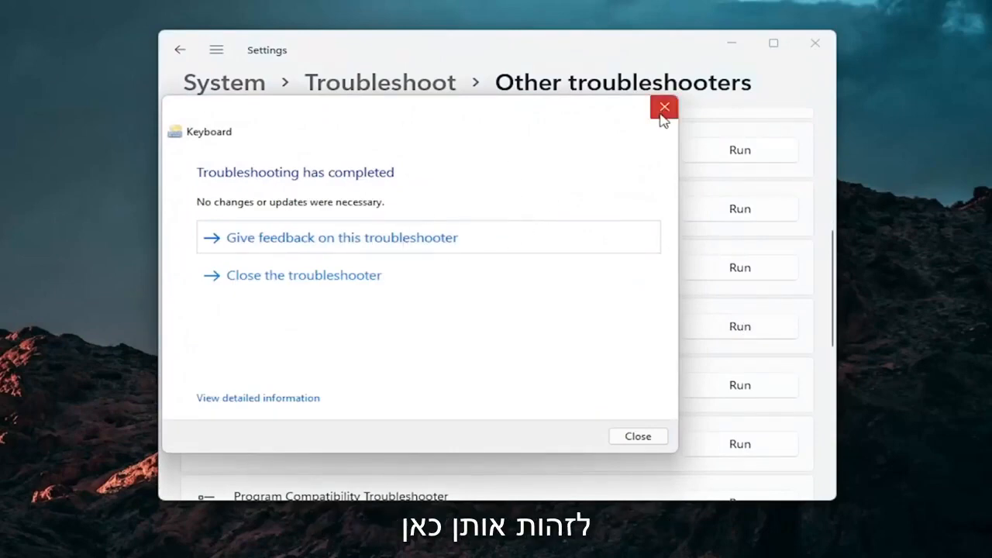
click(664, 107)
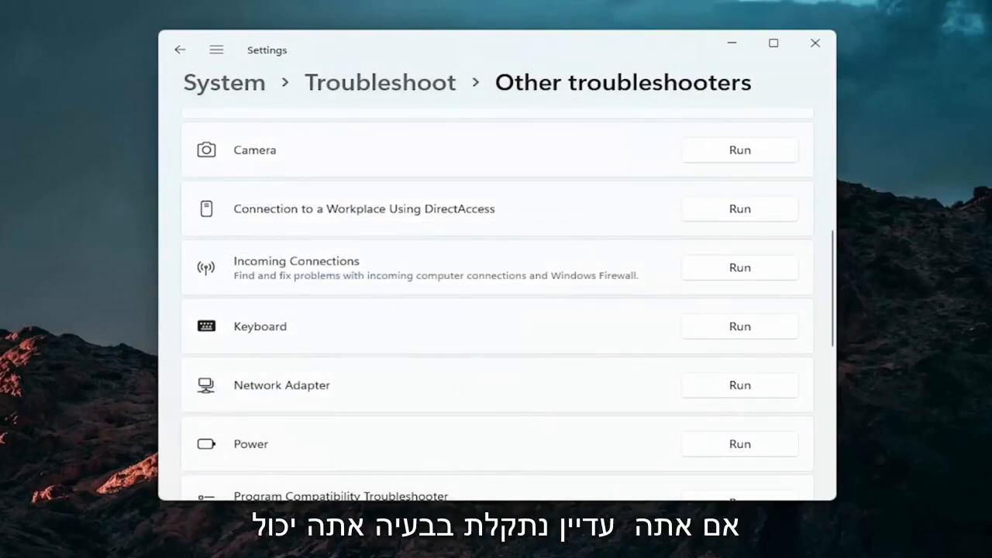
Close the Settings window to return to the desktop
click(815, 44)
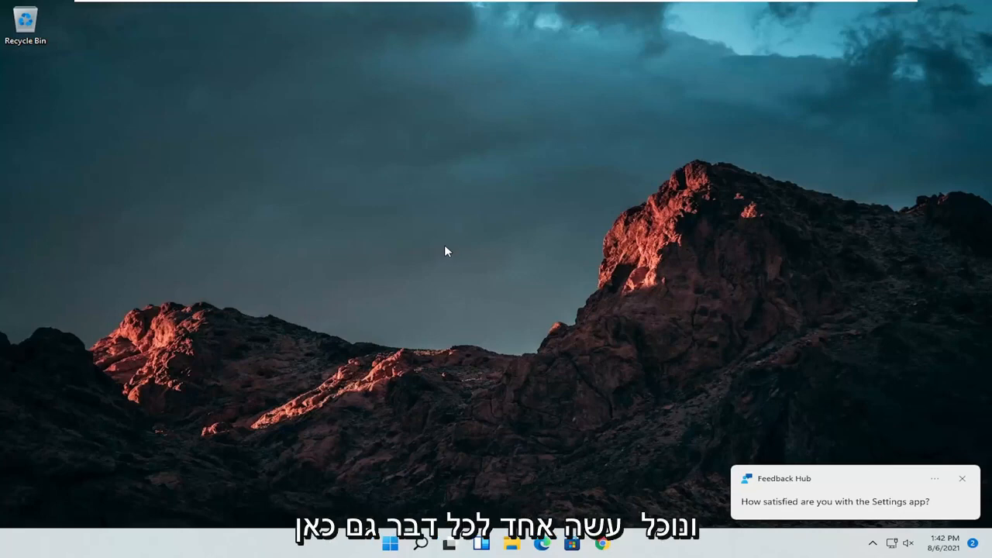
Launch Command Prompt as administrator from a 'cmd' search and approve the UAC prompt
click(418, 543)
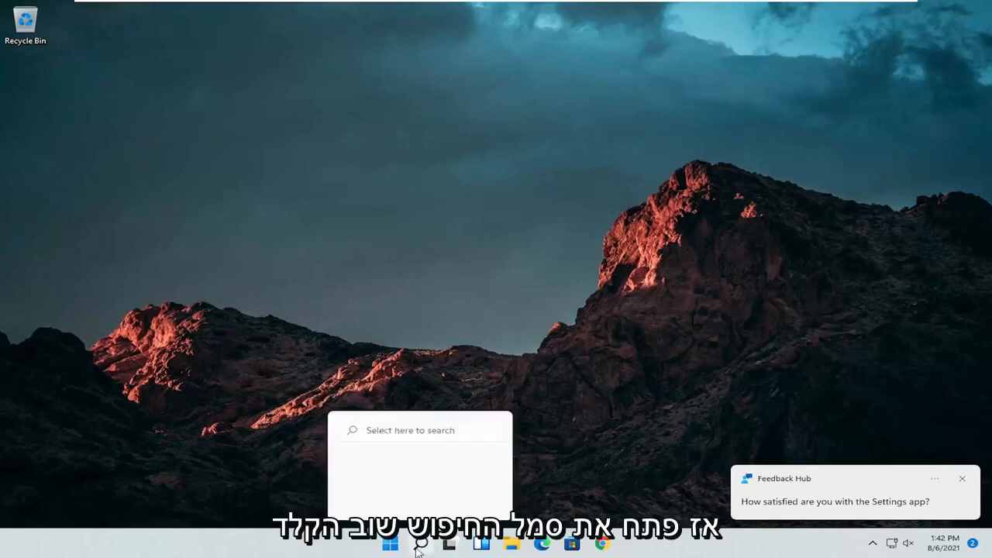
click(419, 543)
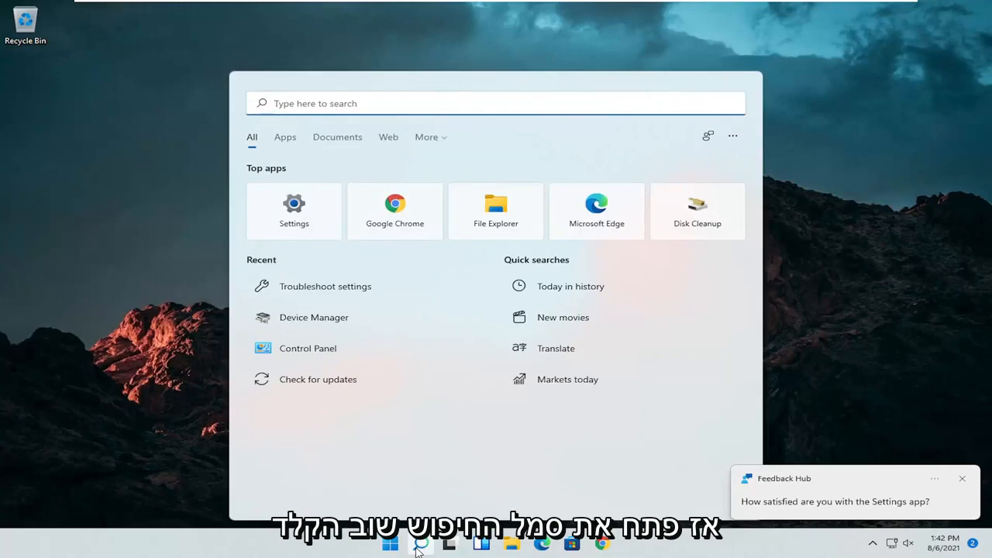
text(cmd)
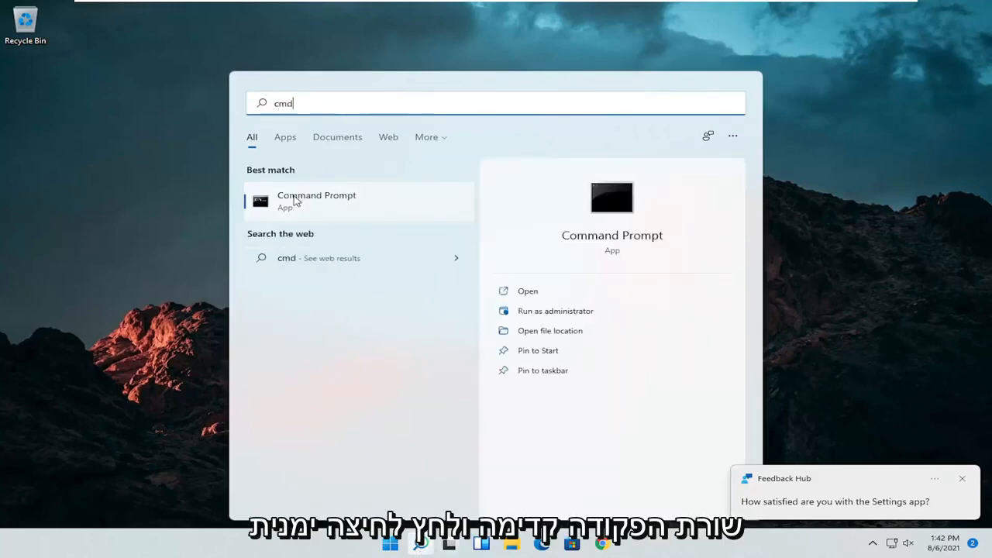
right_click(316, 200)
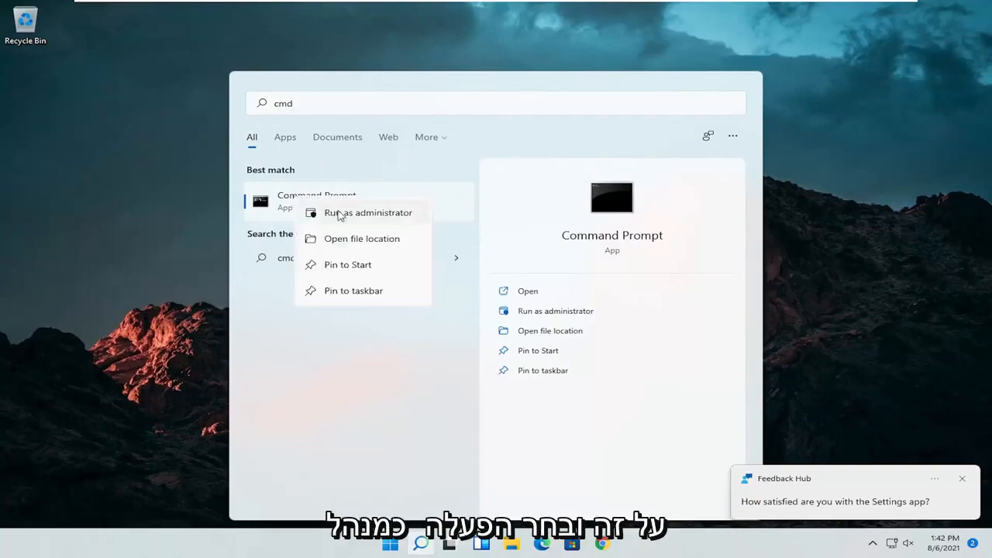
click(369, 212)
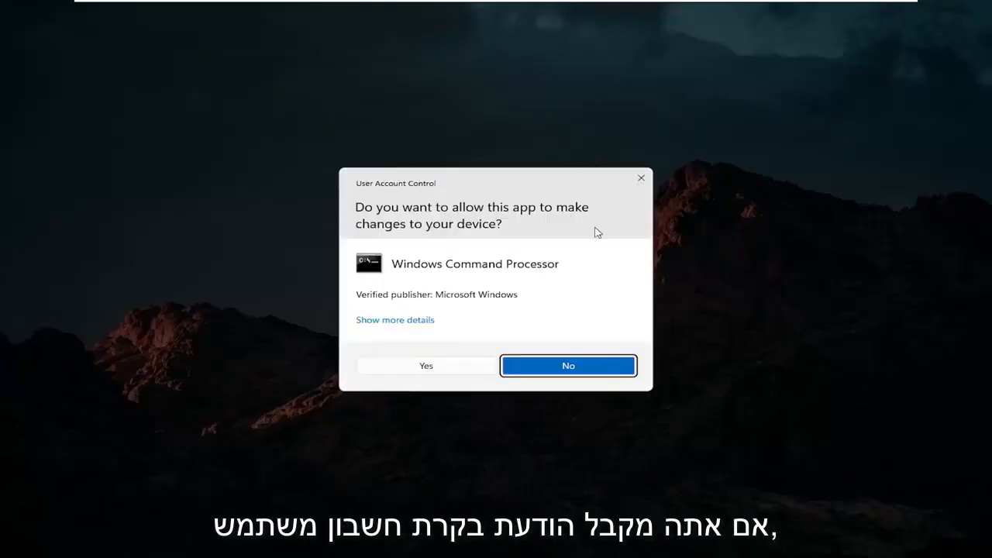
click(425, 366)
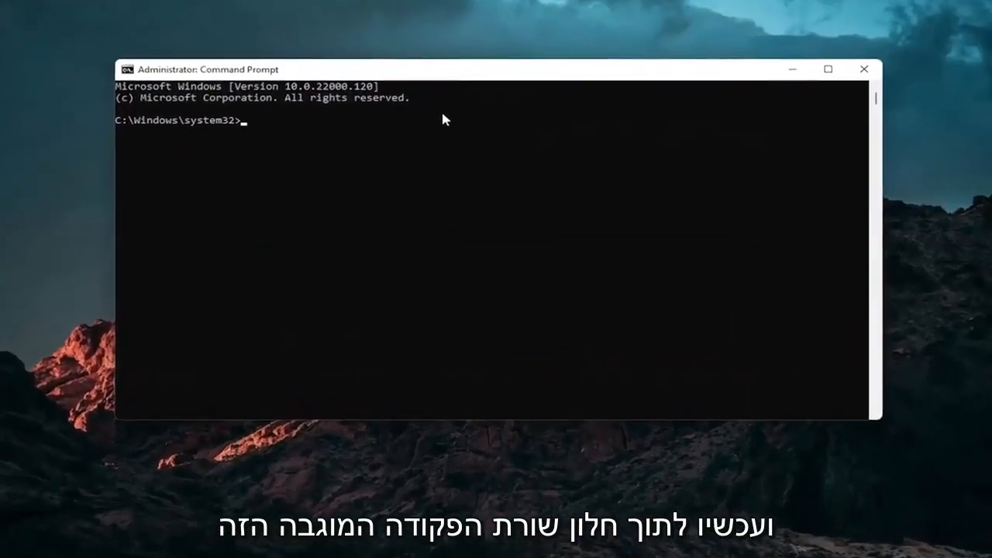
Enter the sfc /scannow command at the administrator prompt
text(sfc /sc)
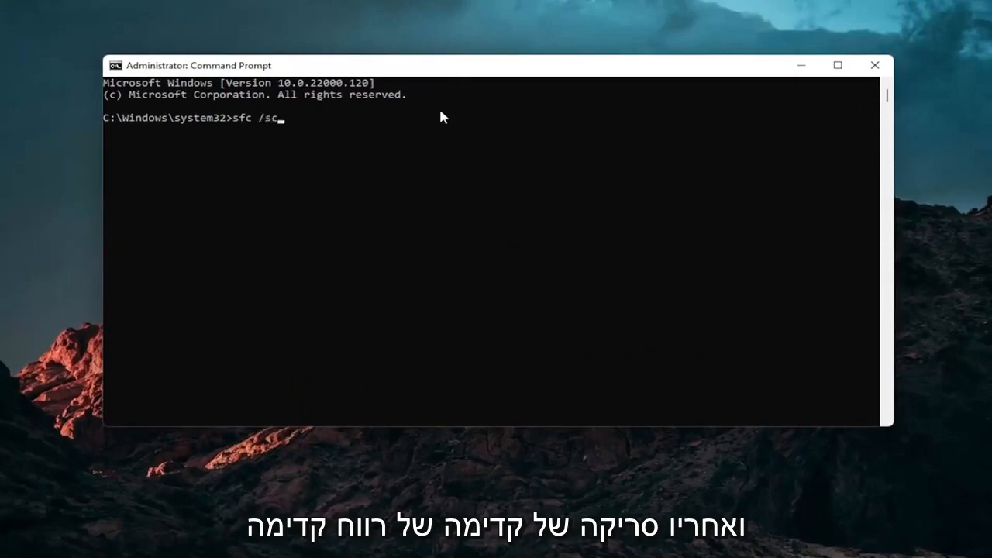
text(annow)
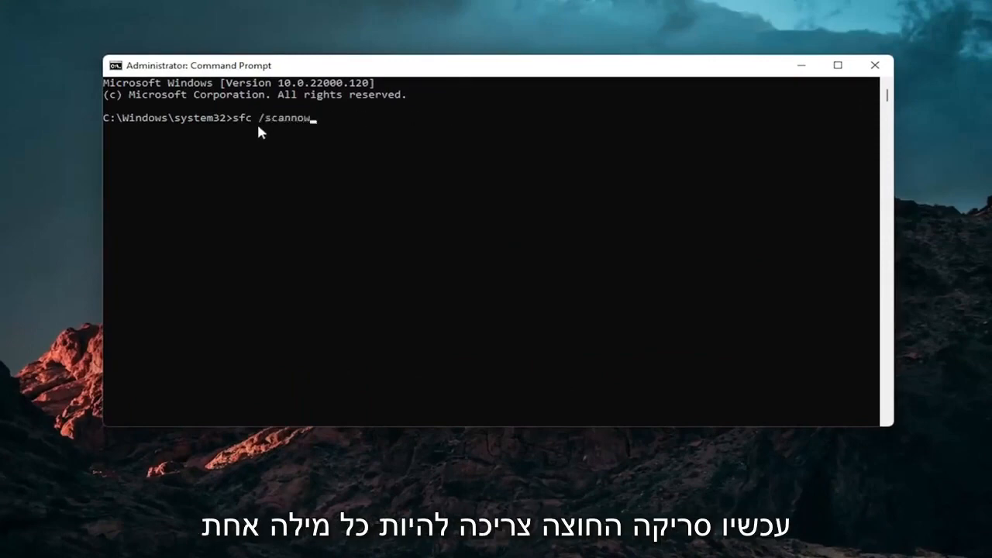
mouse_move(224, 187)
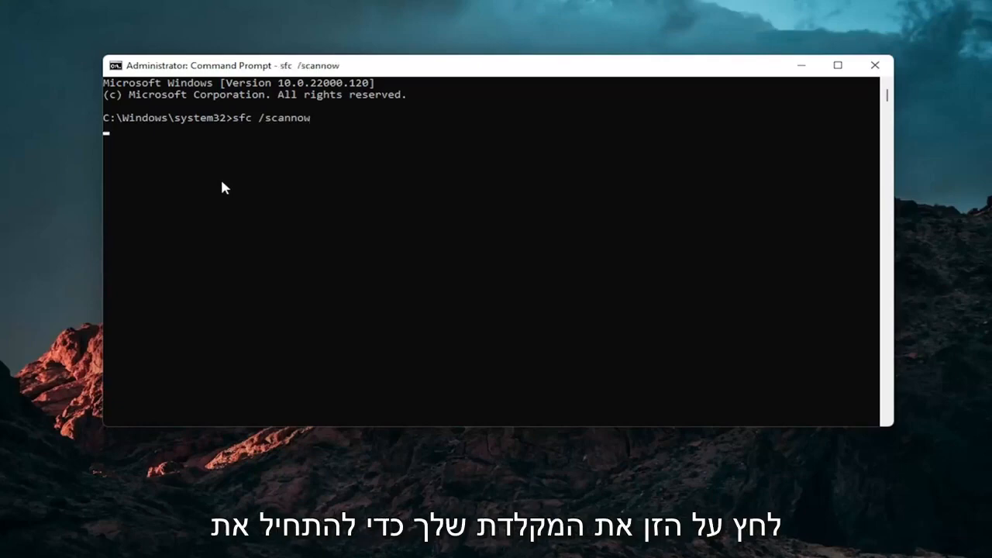
key(enter)
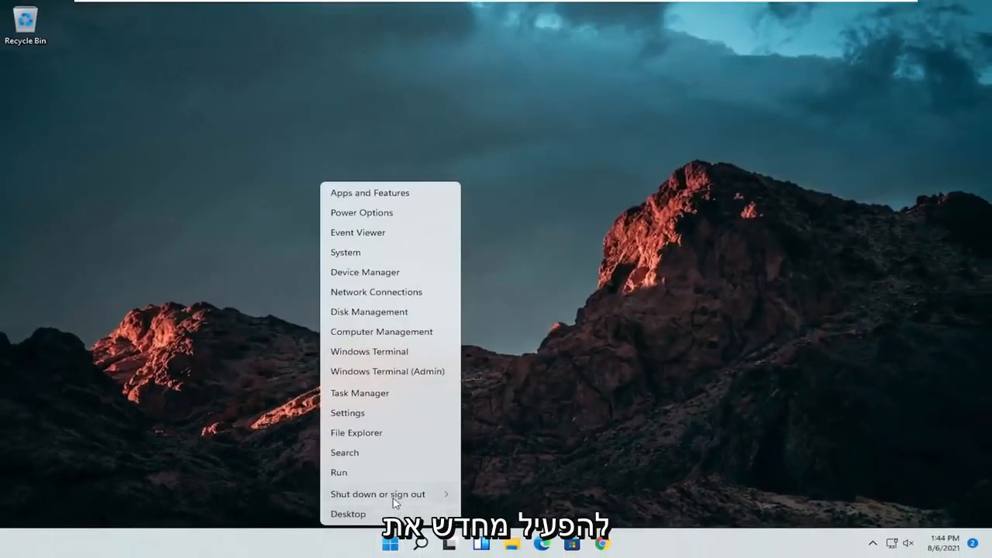
Restart the computer from the Start power options
click(378, 493)
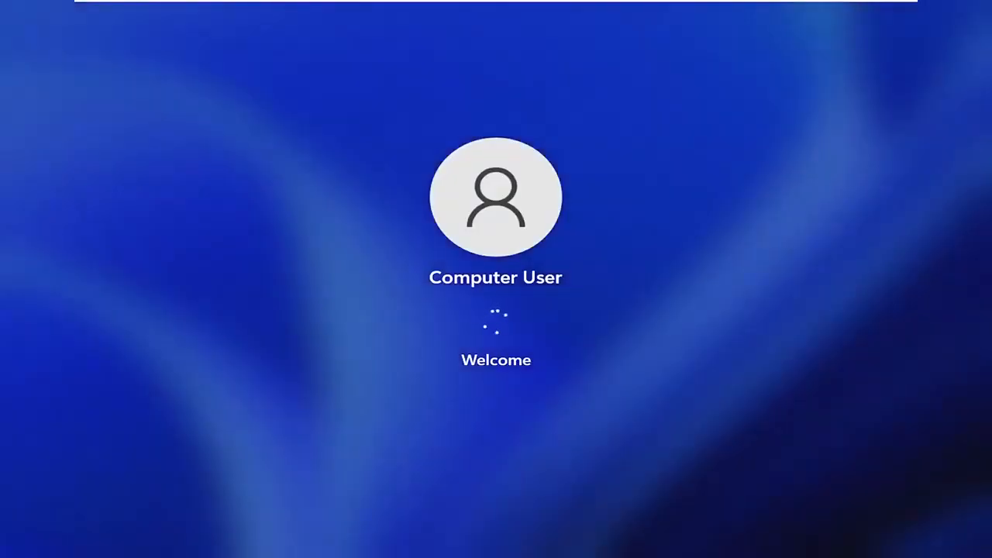